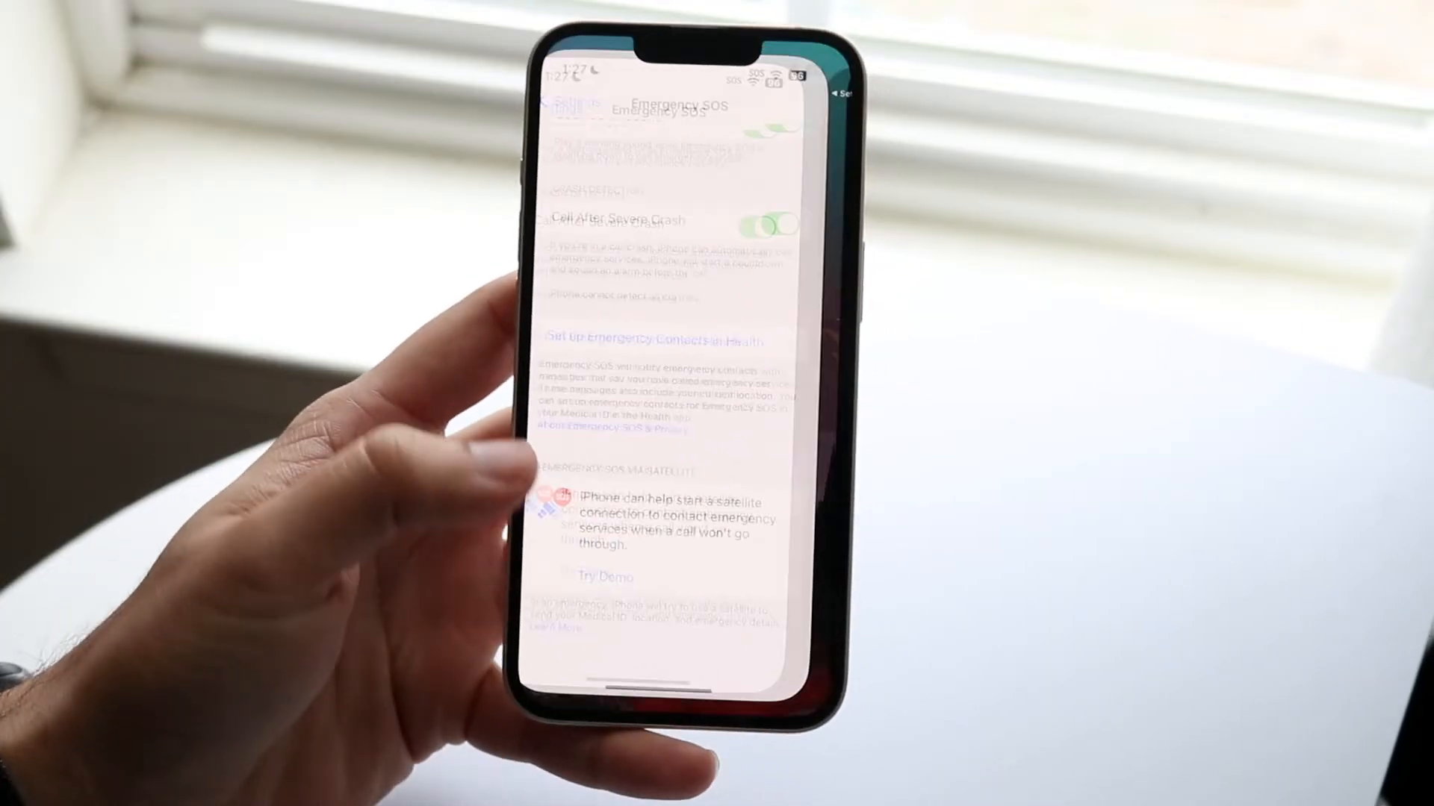
# - Start the Emergency SOS via satellite demo with Try Demo
pyautogui.click(600, 578)
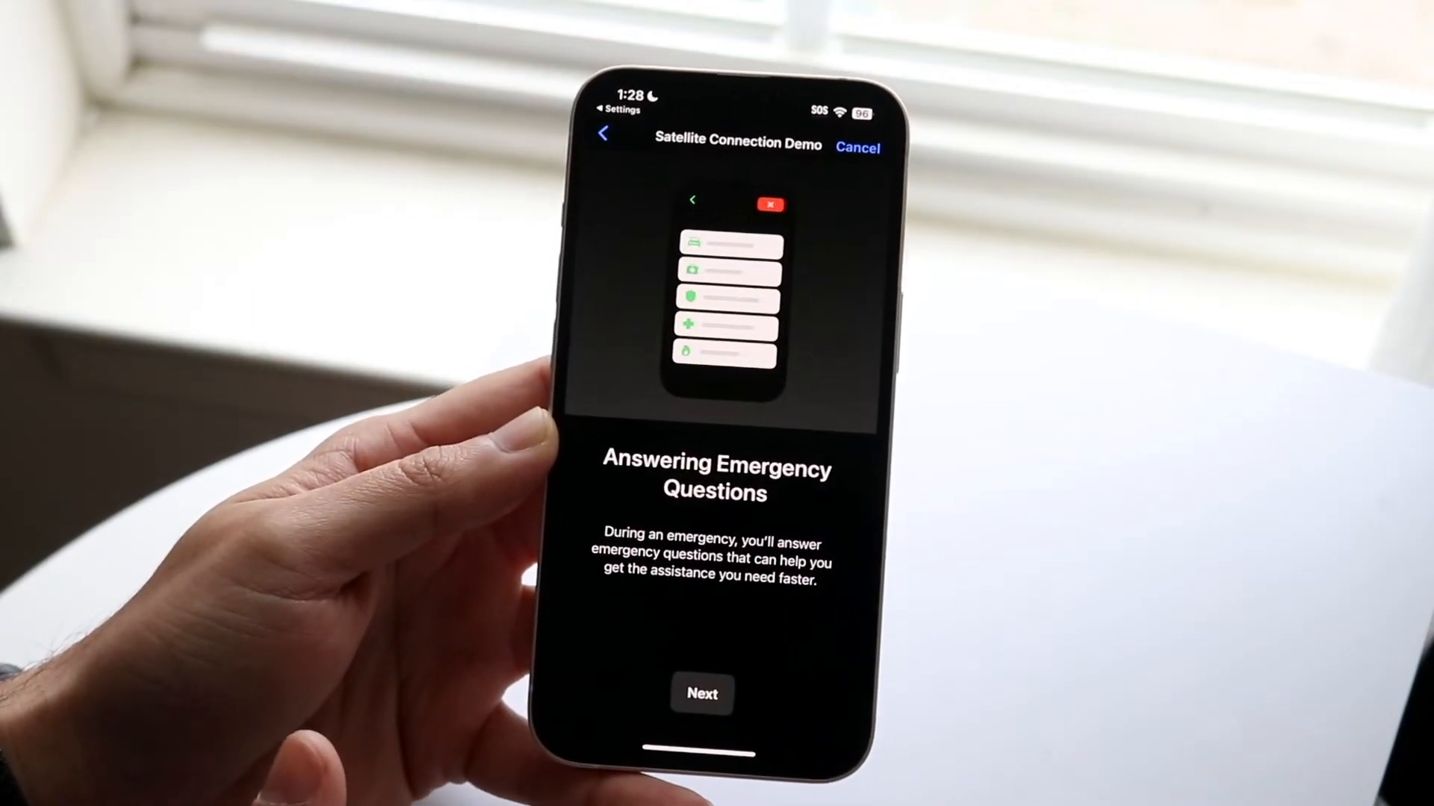
# - Advance the demo, agreeing to turn off cellular and cancelling the location access alert
pyautogui.click(702, 695)
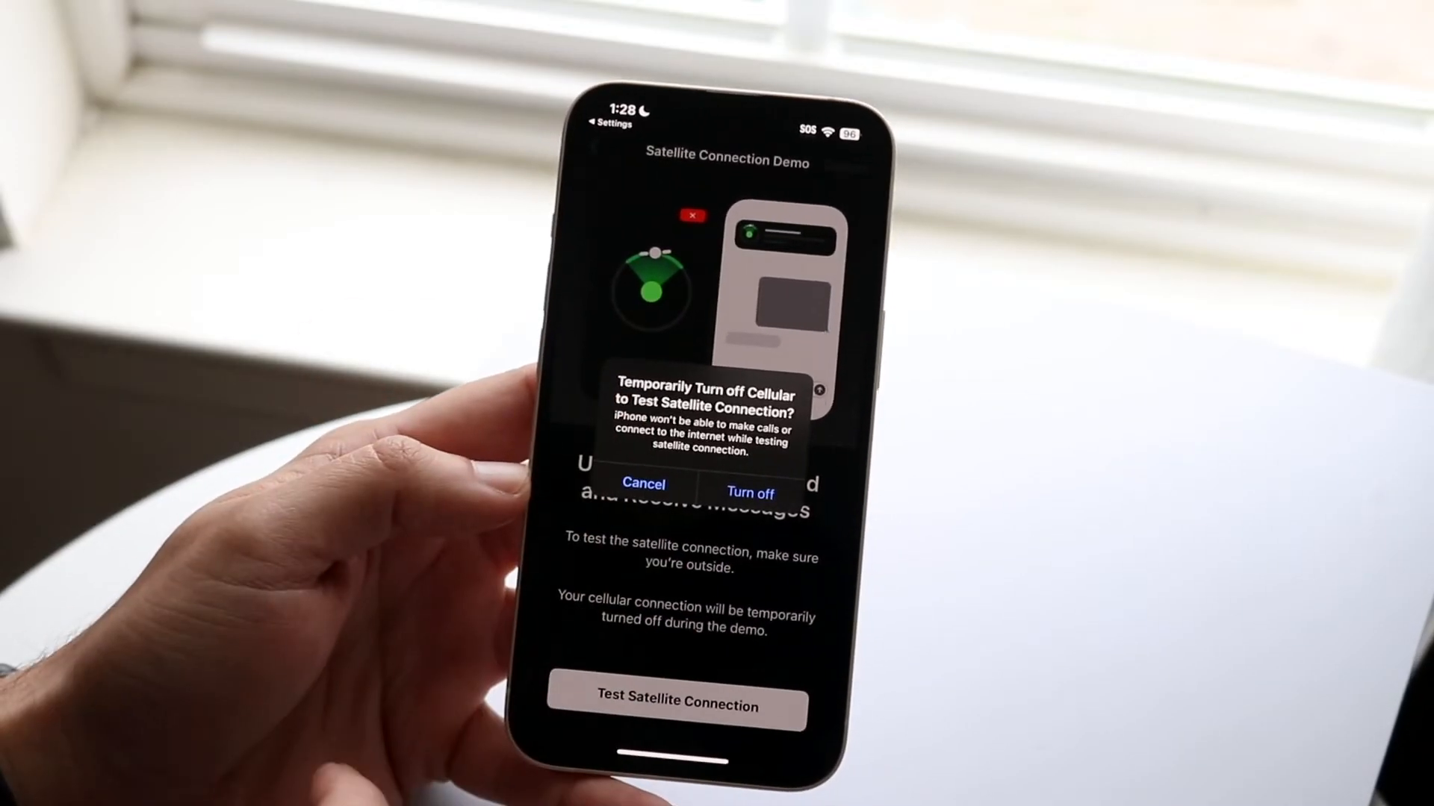
pyautogui.click(750, 484)
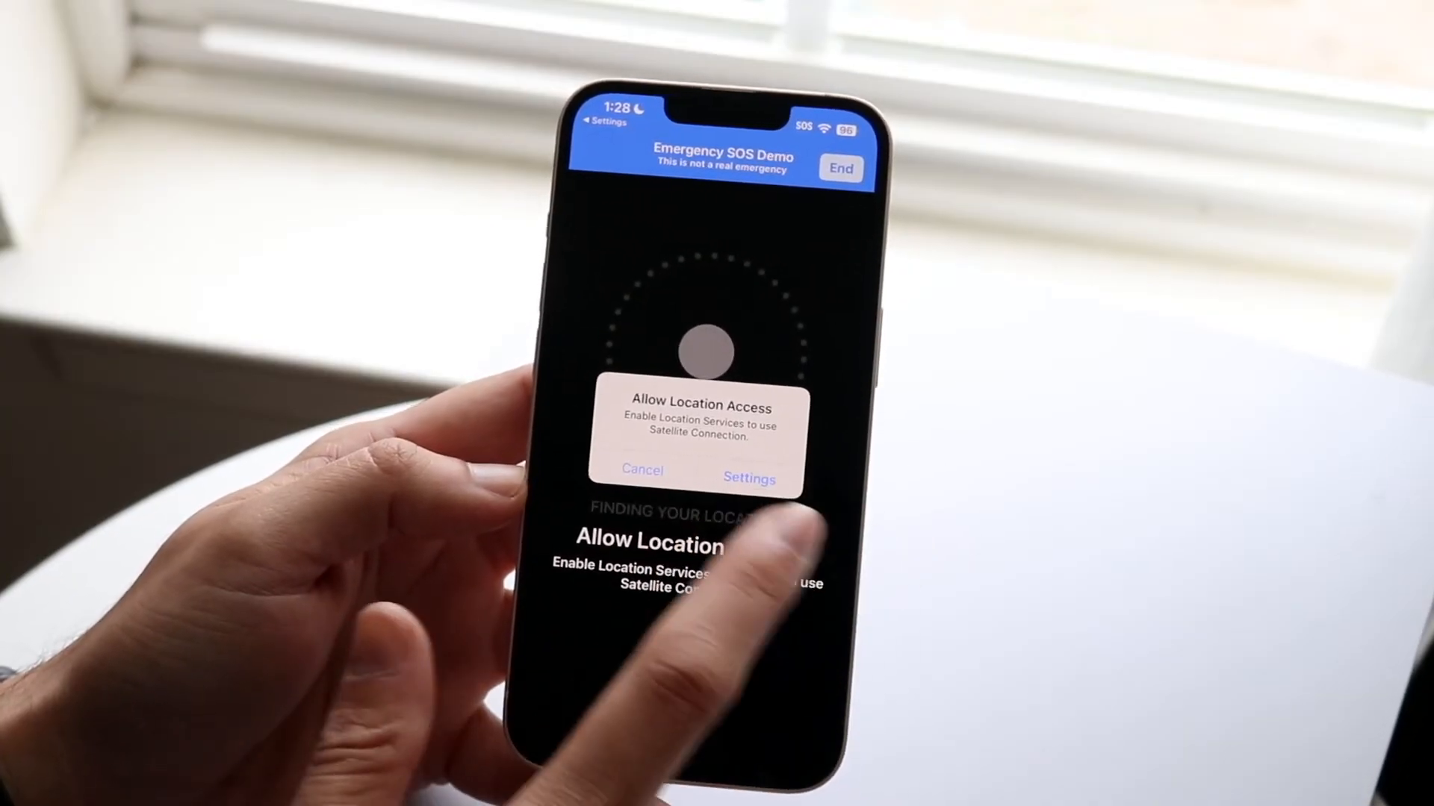
pyautogui.click(748, 477)
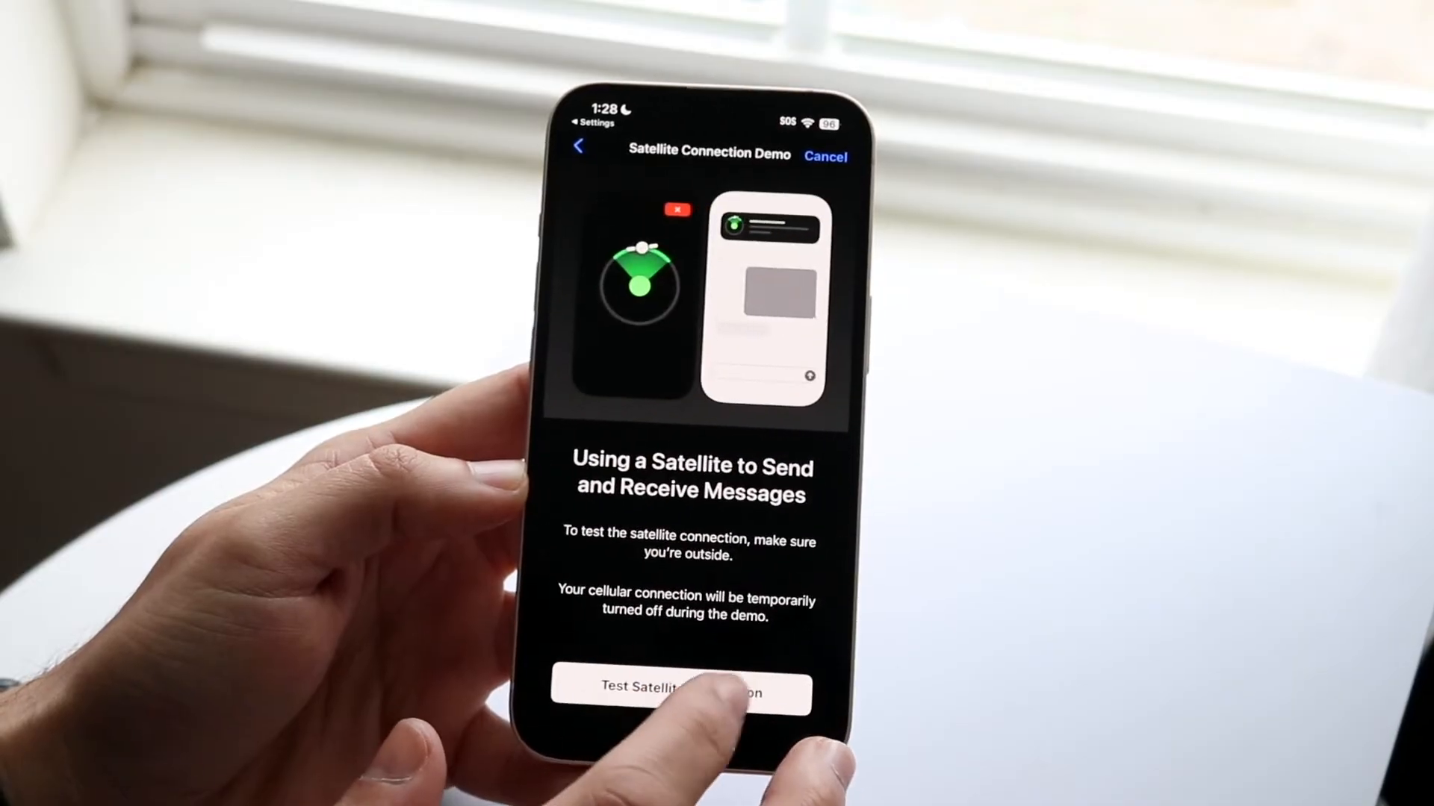
# - Run Test Satellite Connection until the sample emergency conversation asking for location appears
pyautogui.click(673, 690)
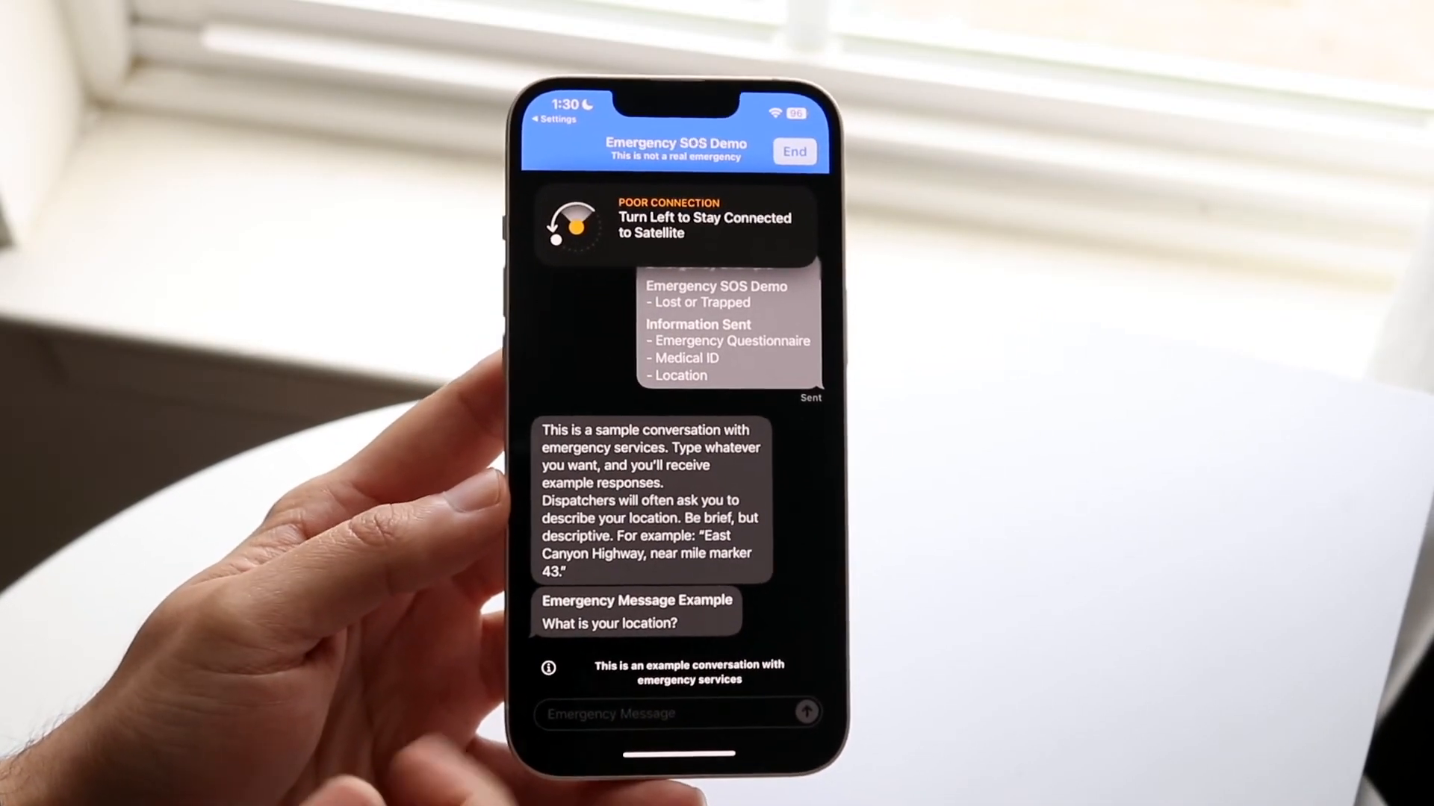
# - End the demo via End Demo and acknowledge the Demo Ended alert restoring cellular
pyautogui.click(793, 151)
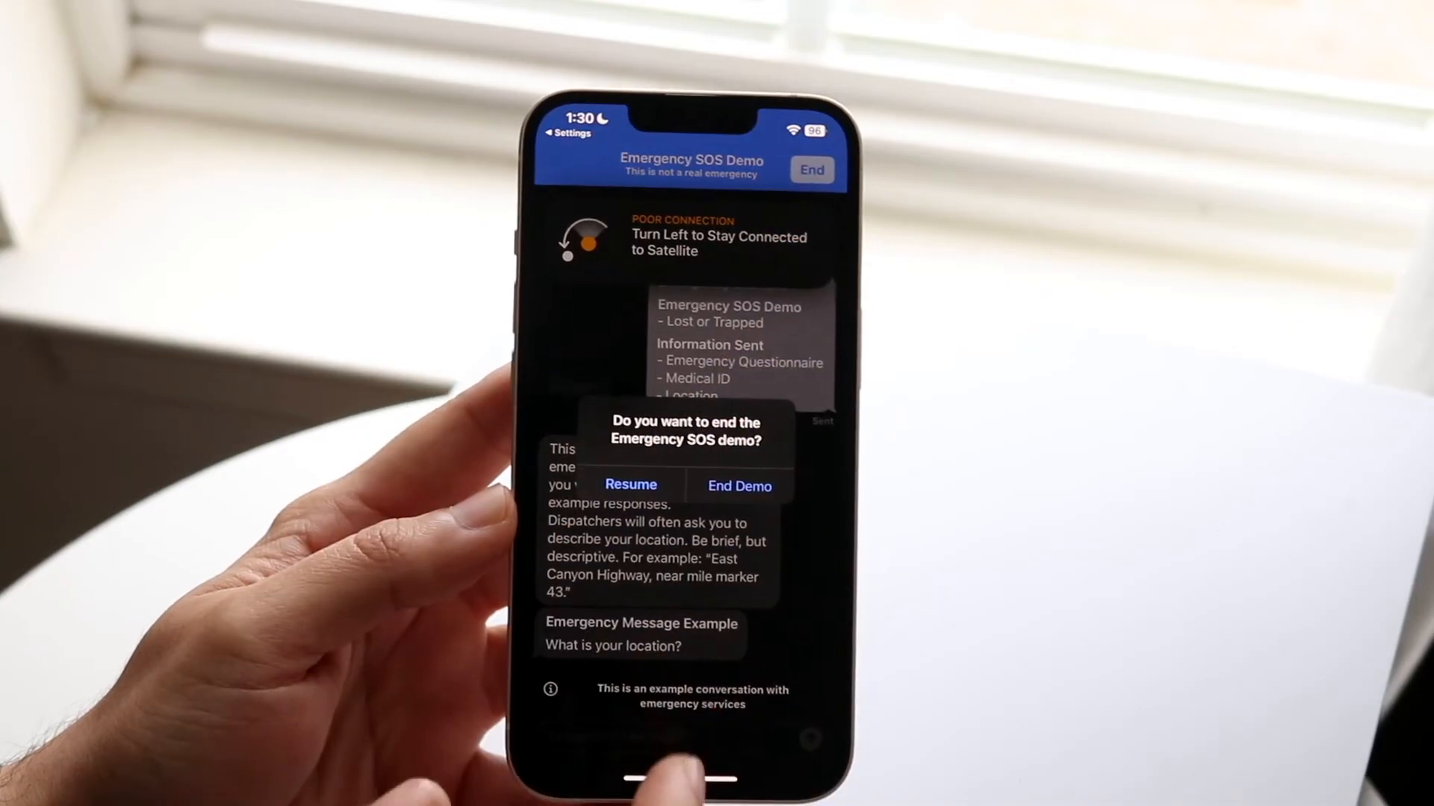
pyautogui.click(739, 485)
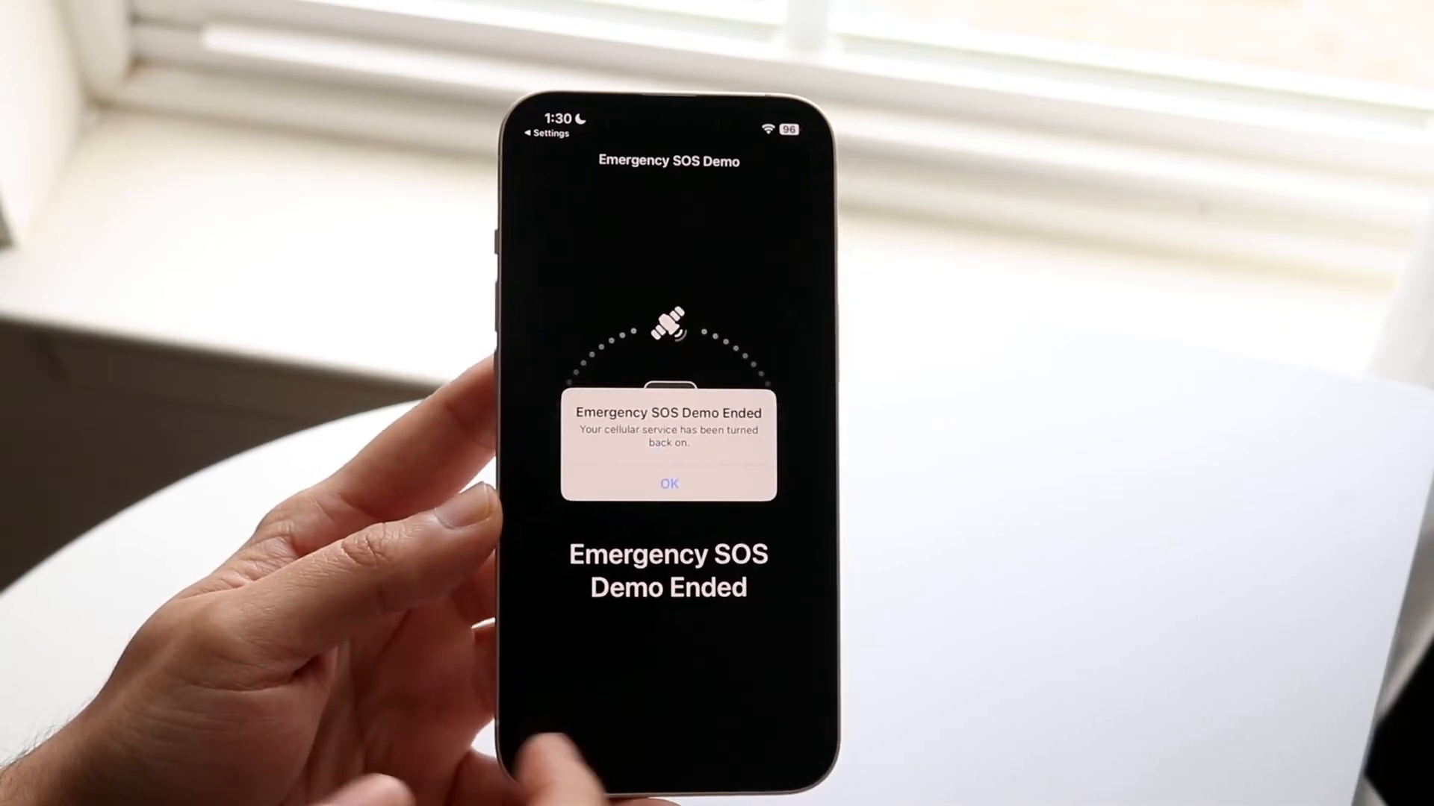
pyautogui.click(669, 484)
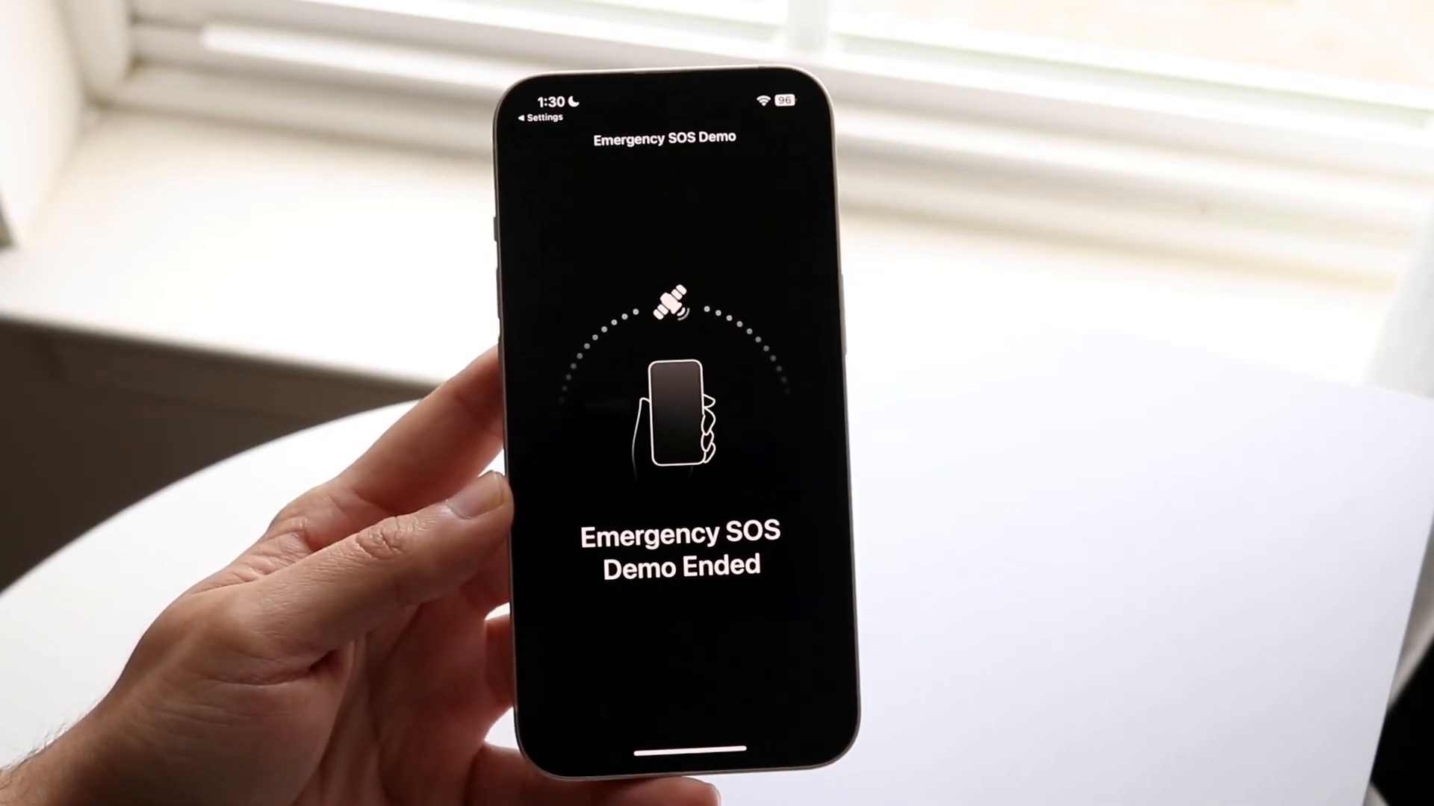